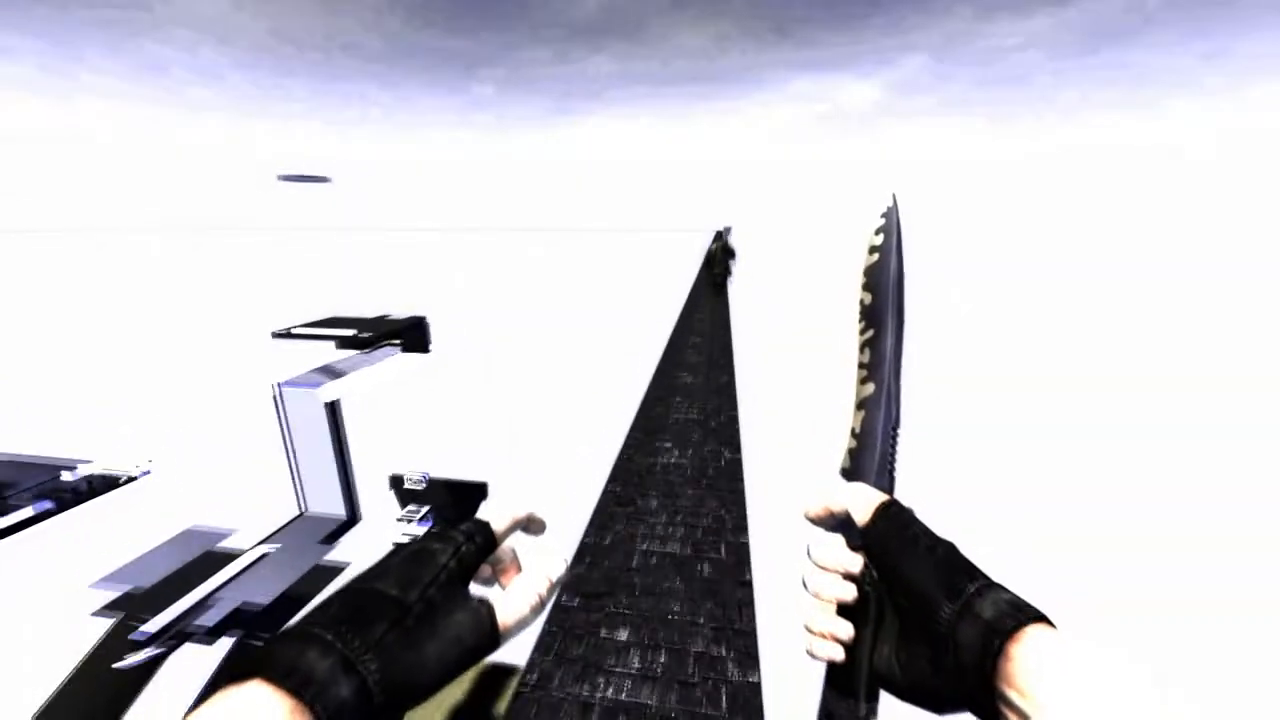
{"action": "mouse_move", "coordinate": [640, 360]}
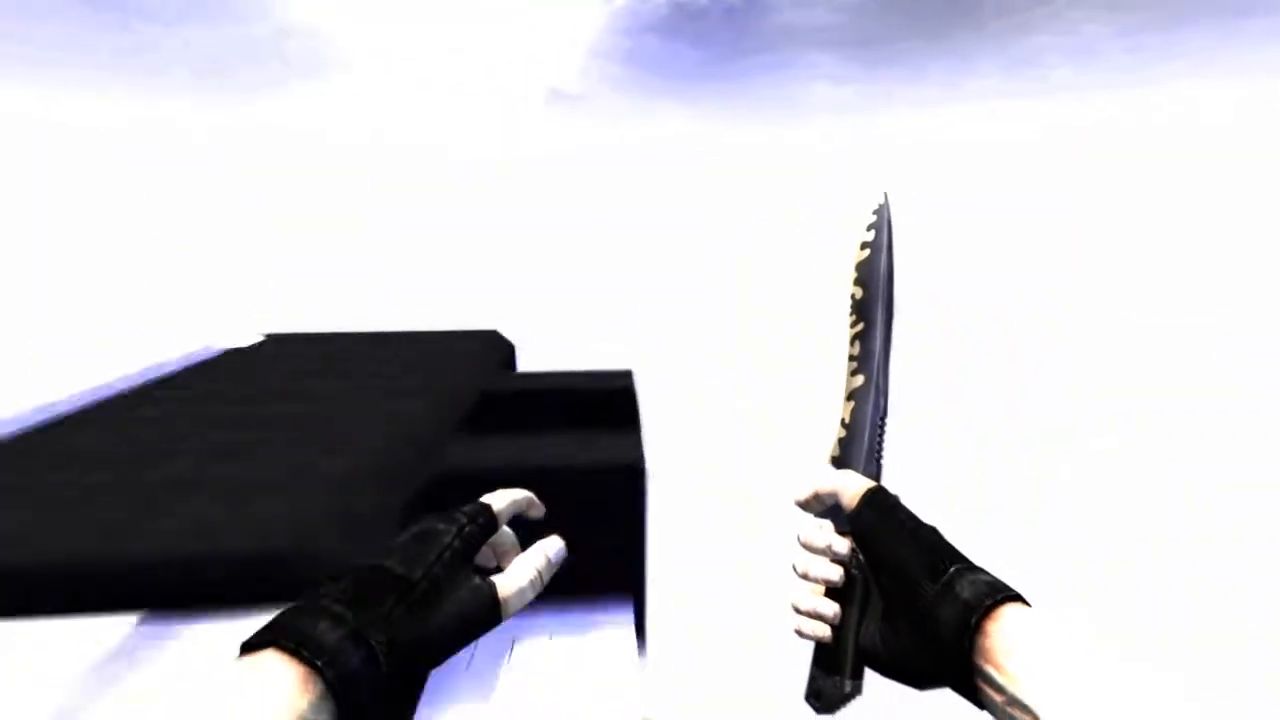